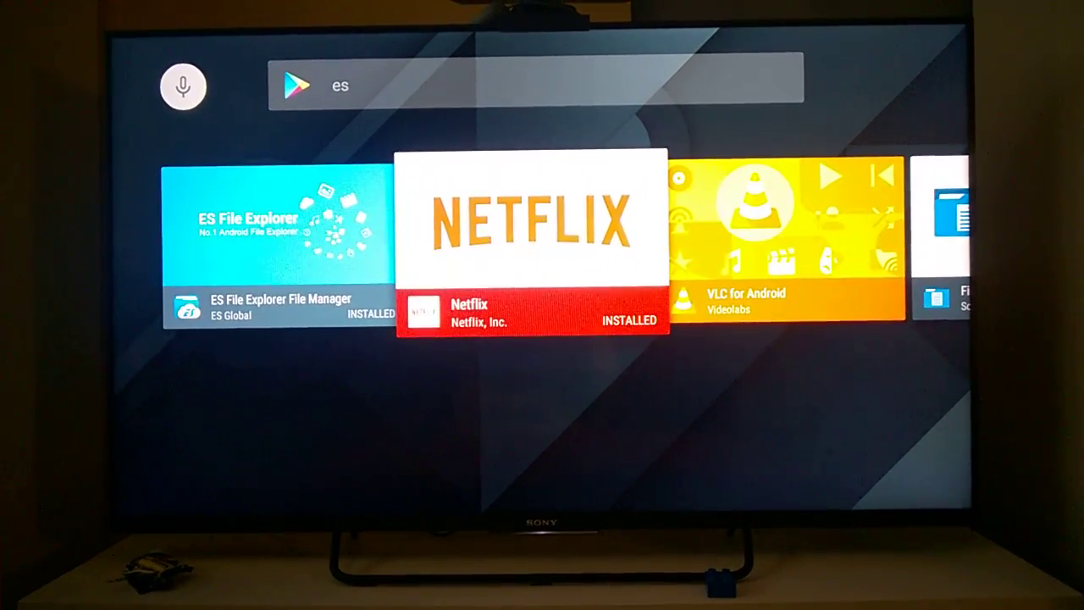
Scroll the 'es' search results to ES File Explorer File Manager and open it.
scroll("right", 3)
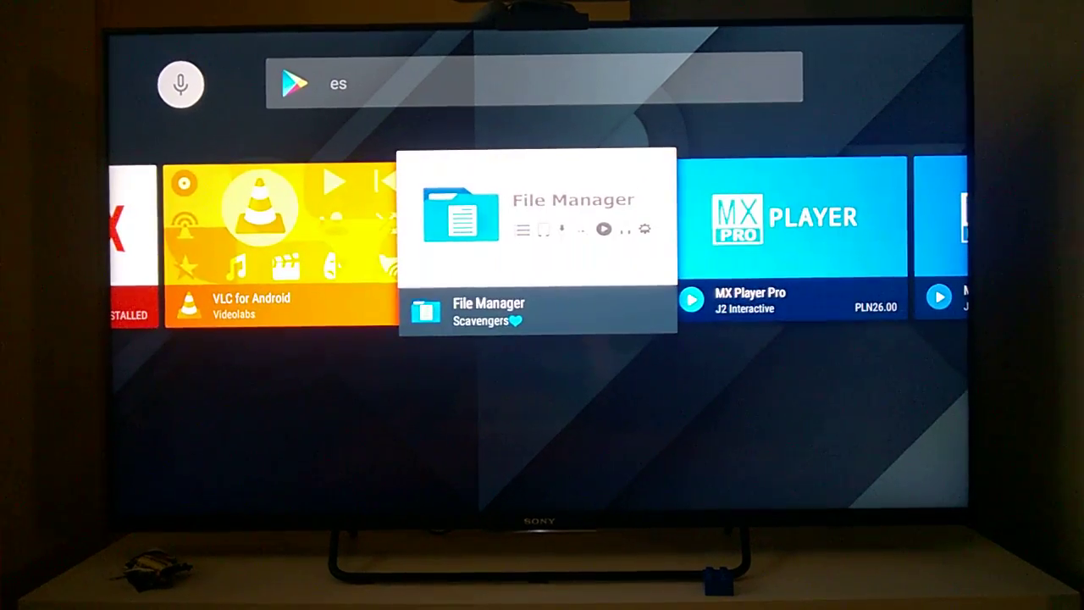
scroll("right", 3)
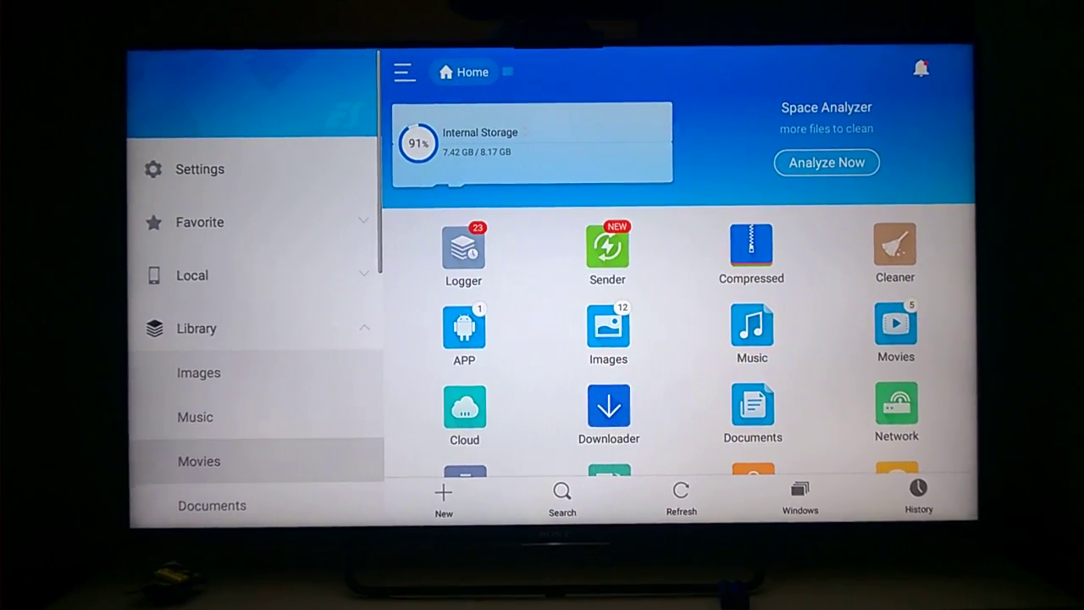
Reach the Sender page from the Network section of the navigation drawer on the TV.
scroll("down", 3)
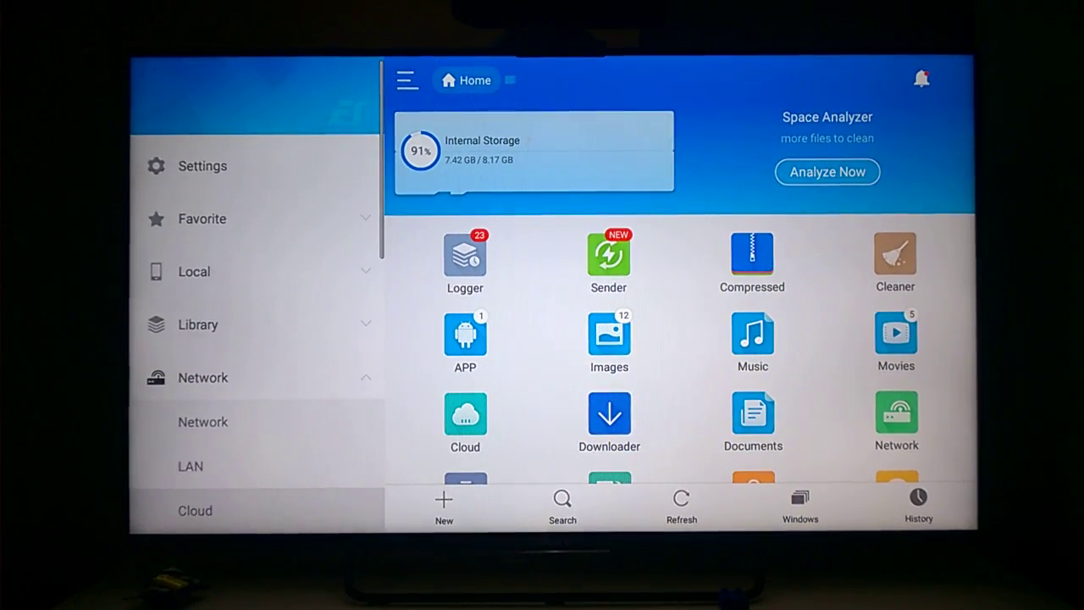
scroll("down", 3)
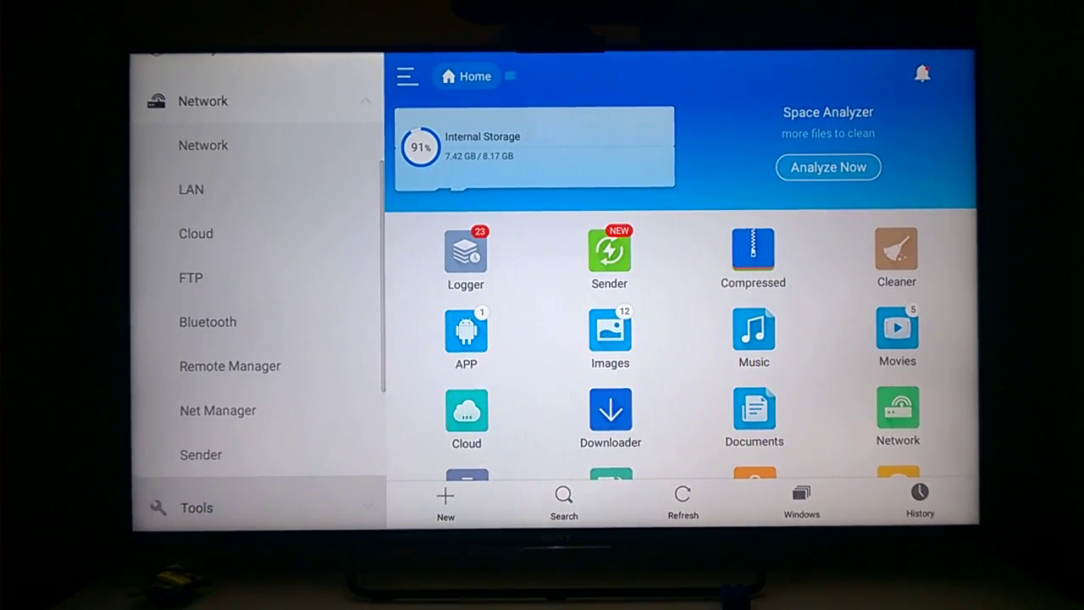
left_click(609, 250)
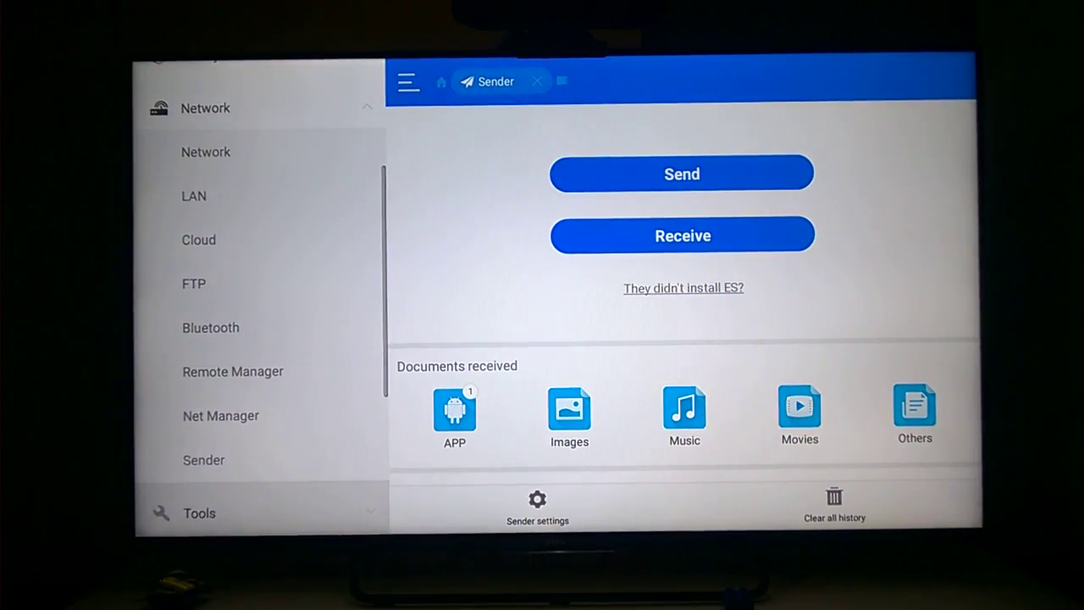
scroll("down", 3)
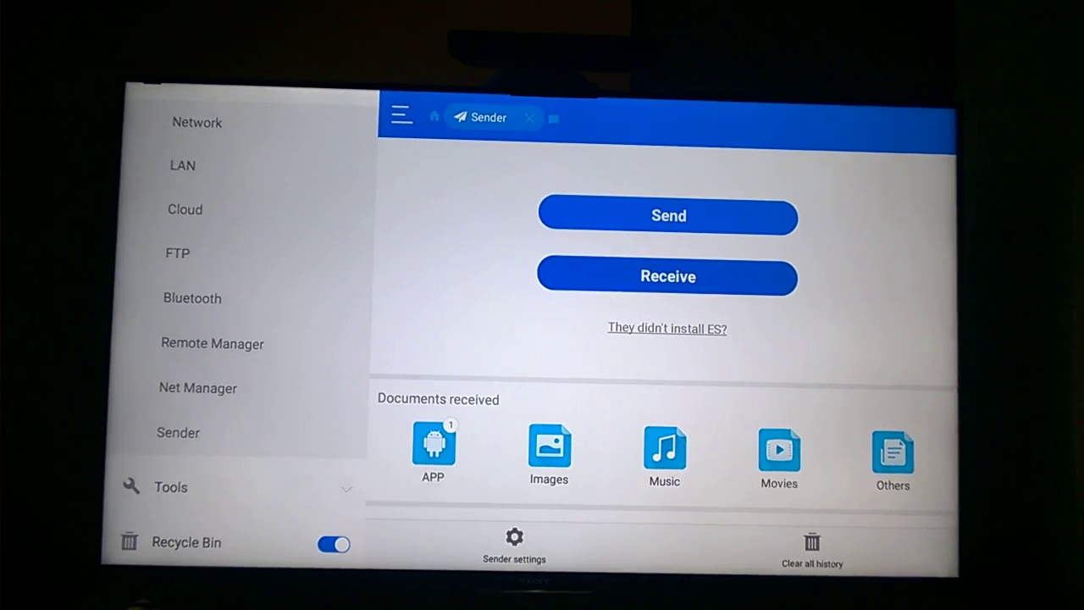
left_click(667, 277)
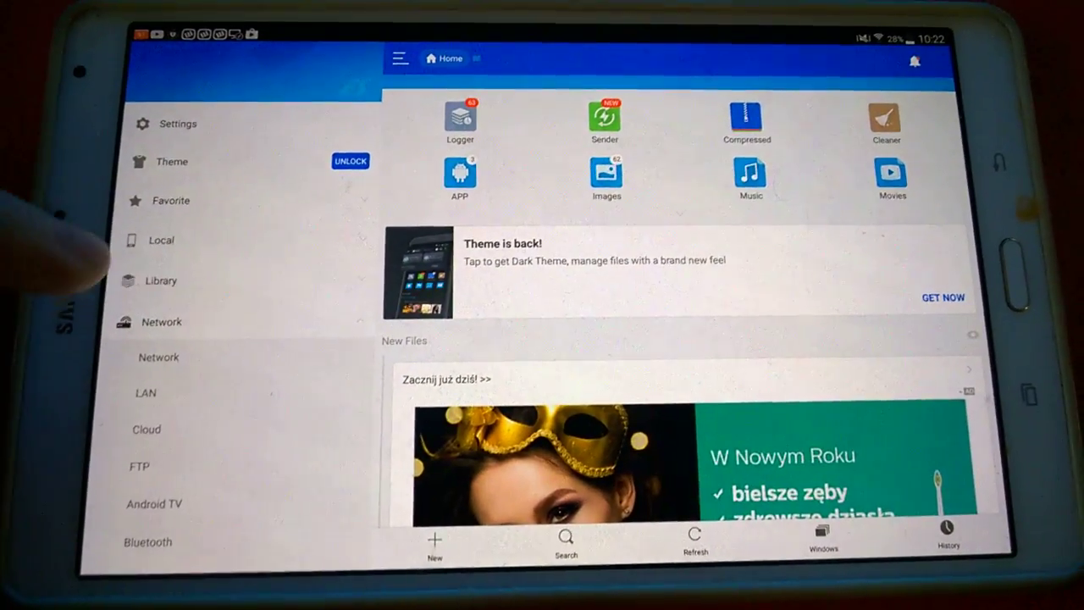
Open Sender on the tablet and scroll the installed apps to Any.do's properties.
scroll("down", 3)
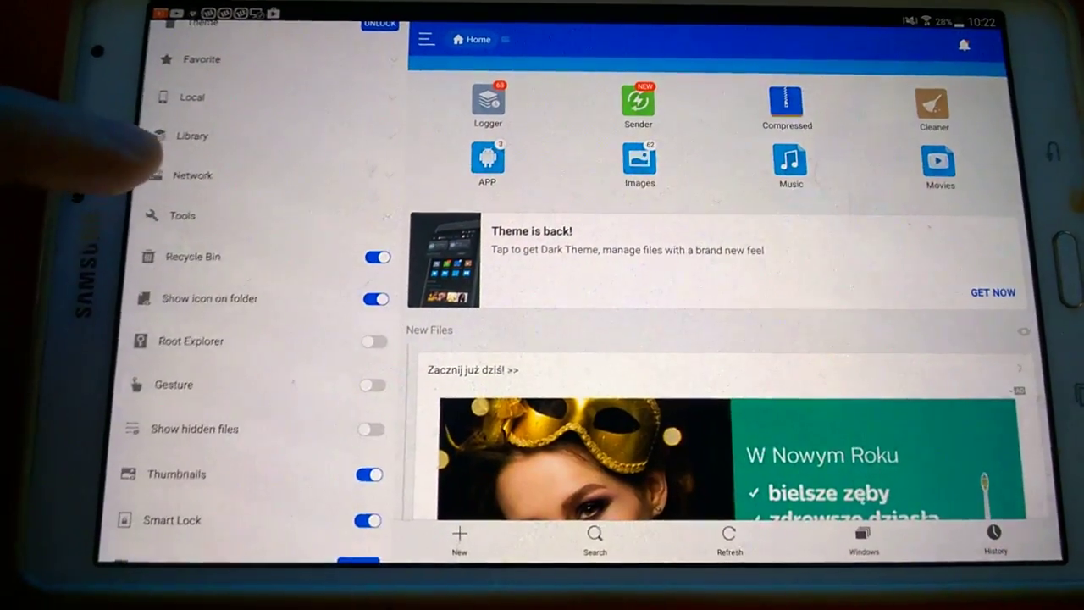
left_click(192, 176)
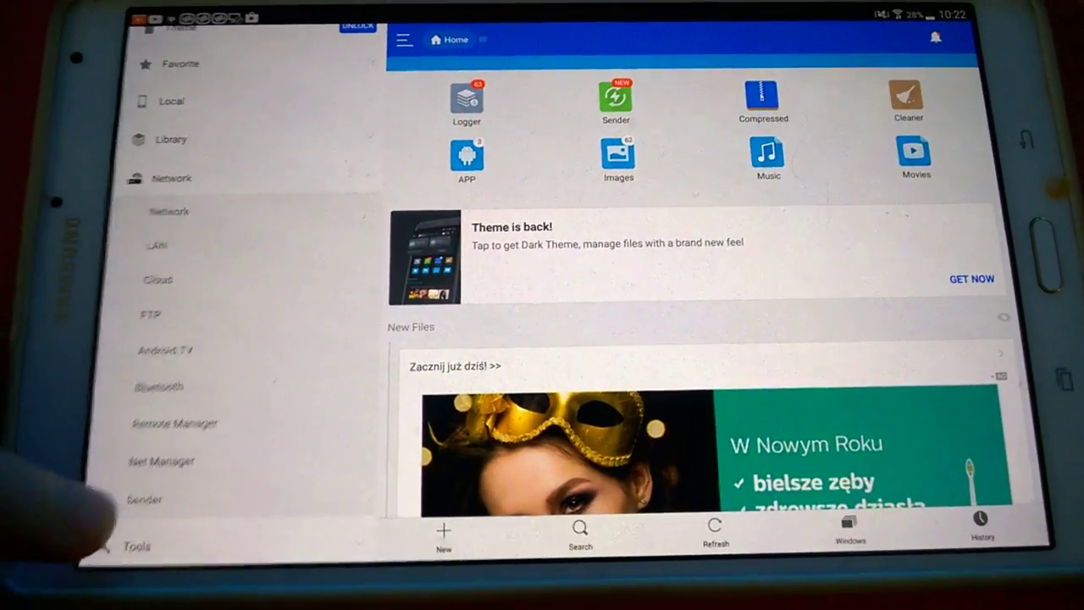
left_click(616, 100)
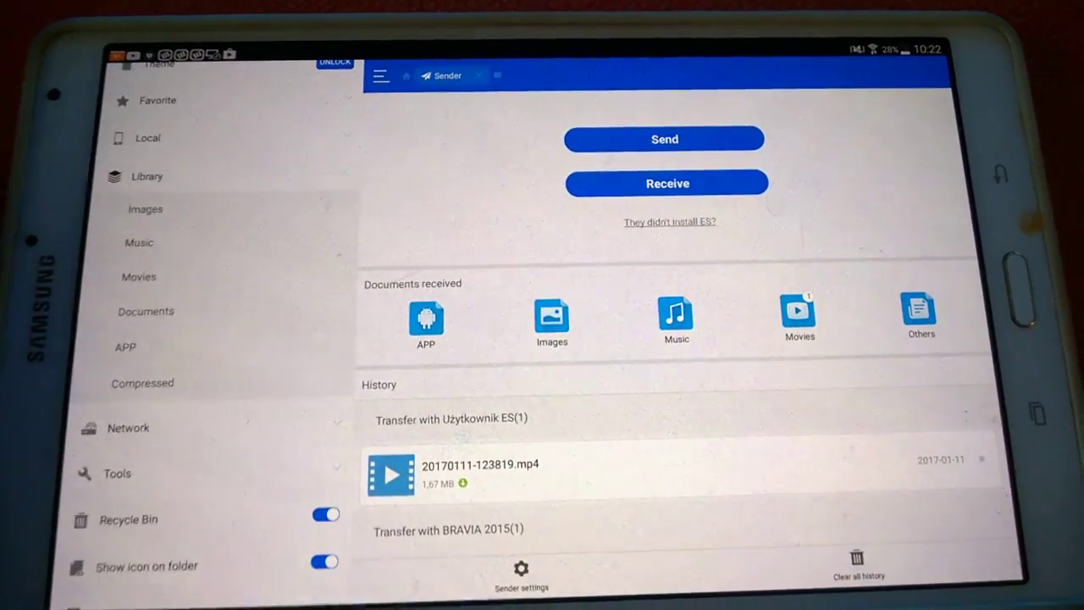
scroll("down", 3)
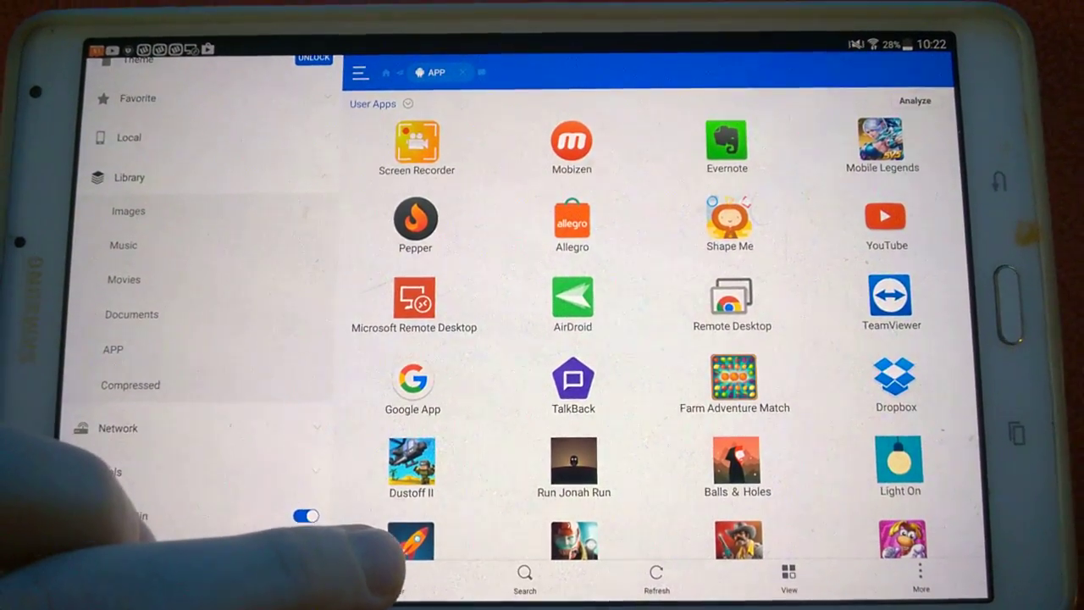
scroll("down", 3)
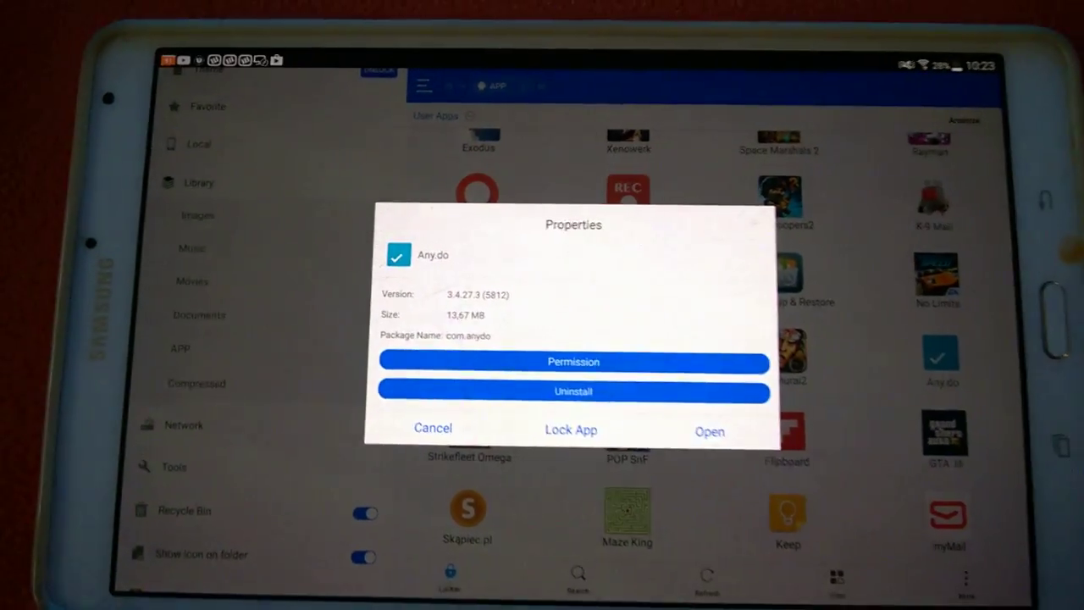
left_click(433, 428)
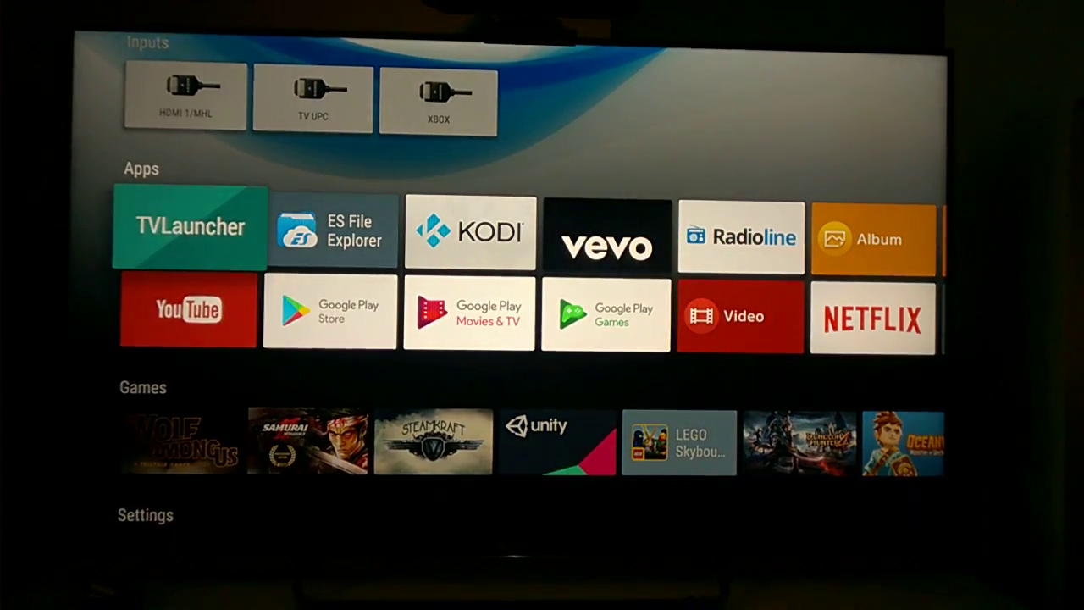
Launch ES File Explorer on the TV and browse its installed-apps list.
left_click(333, 230)
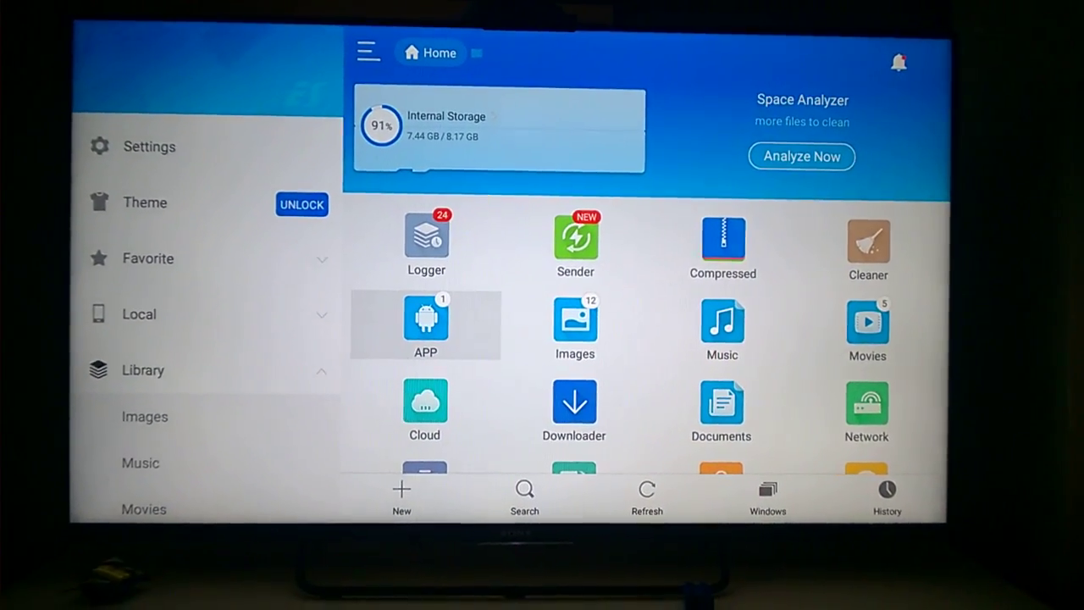
left_click(425, 324)
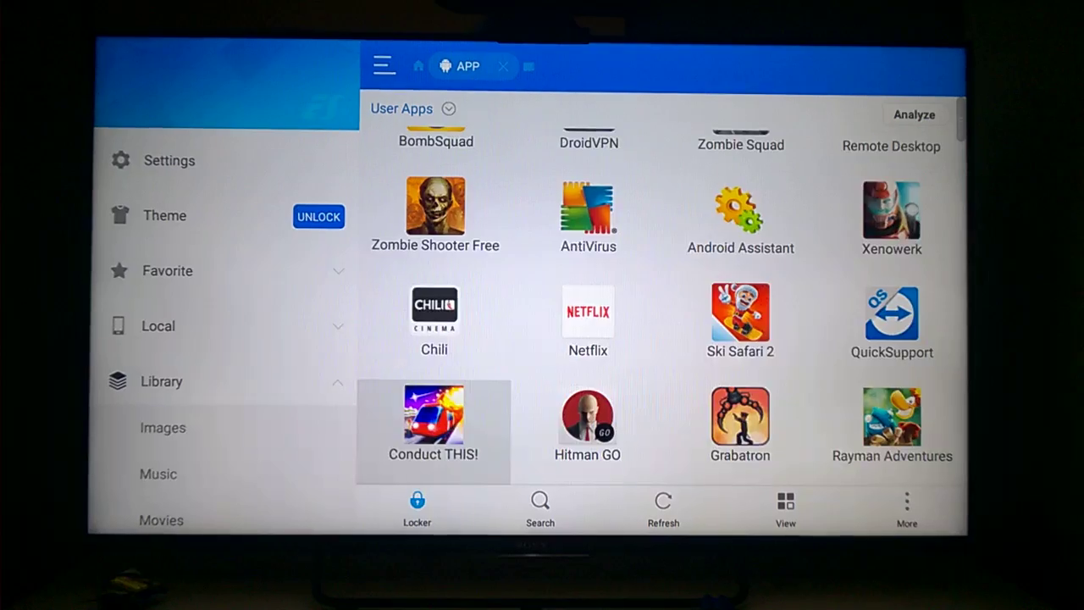
scroll("down", 3)
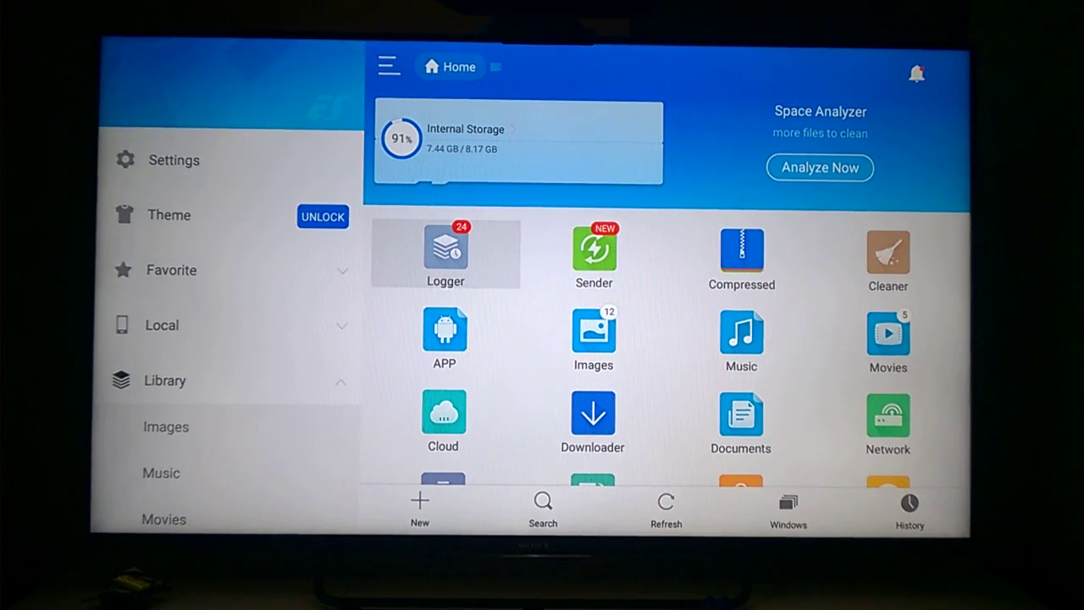
left_click(444, 253)
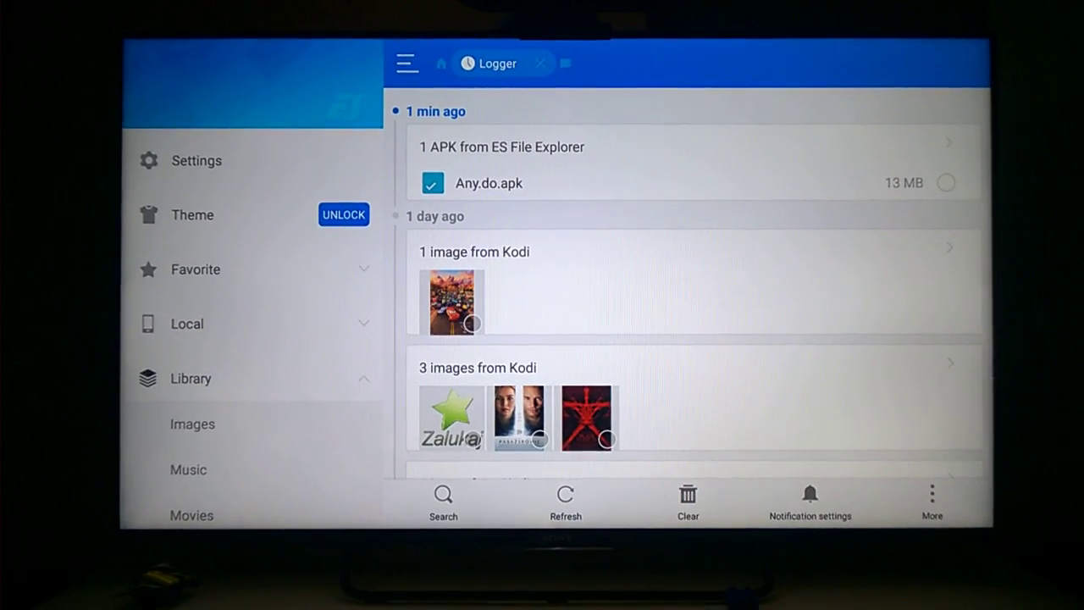
left_click(441, 63)
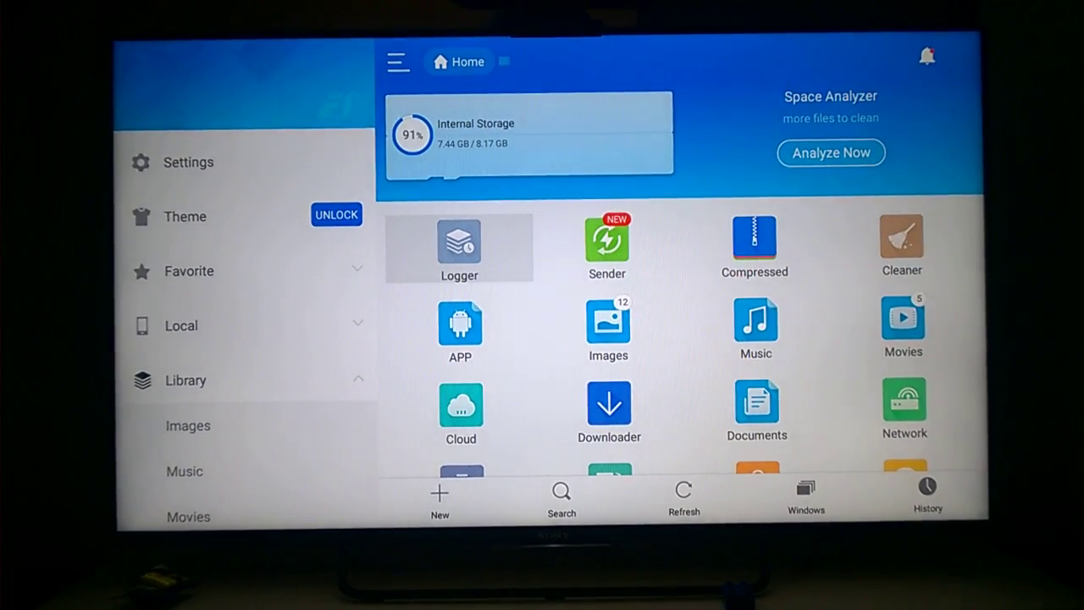
left_click(459, 246)
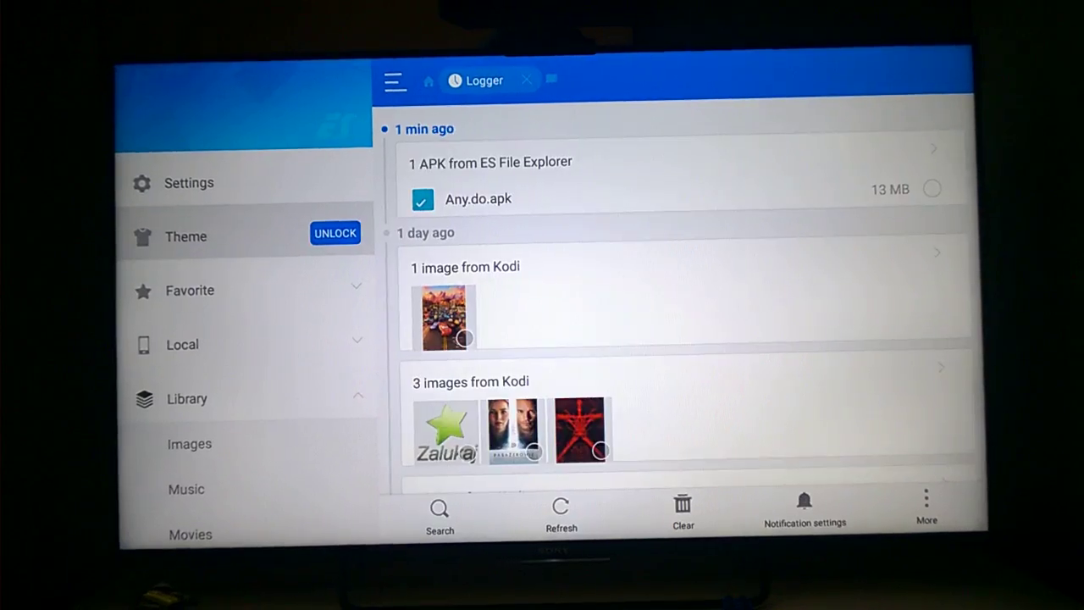
left_click(429, 81)
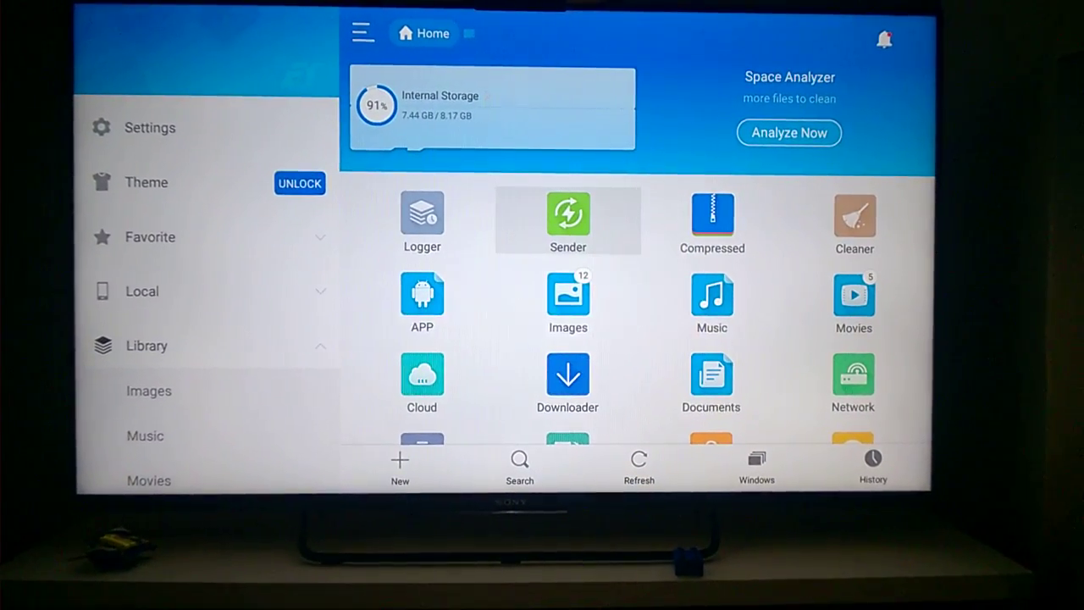
Open Sender and choose APP under Documents received.
left_click(567, 214)
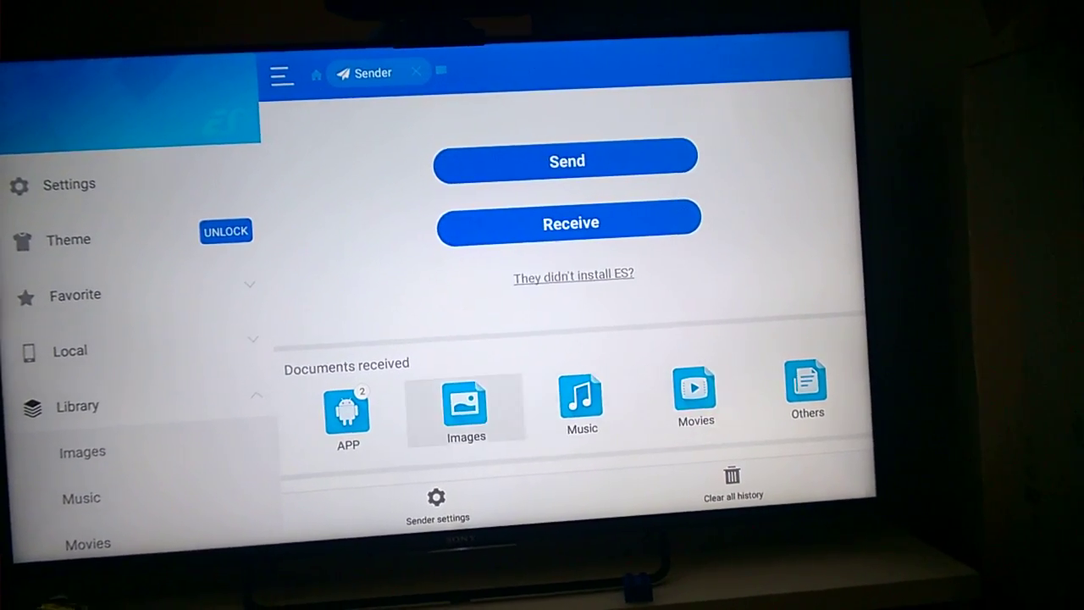
left_click(347, 415)
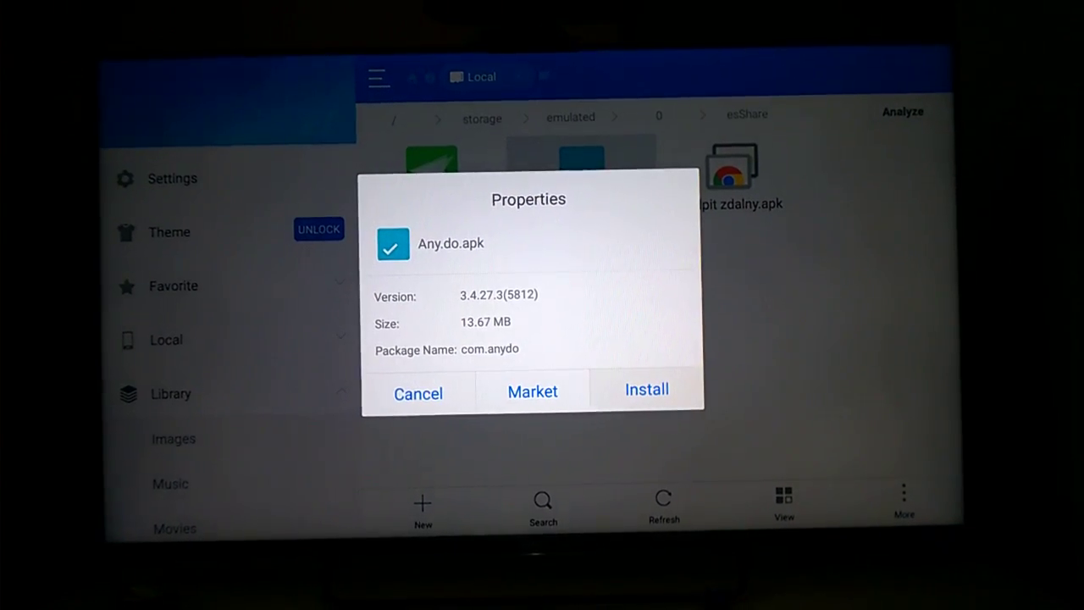
Open Any.do.apk's properties and choose Install.
left_click(418, 393)
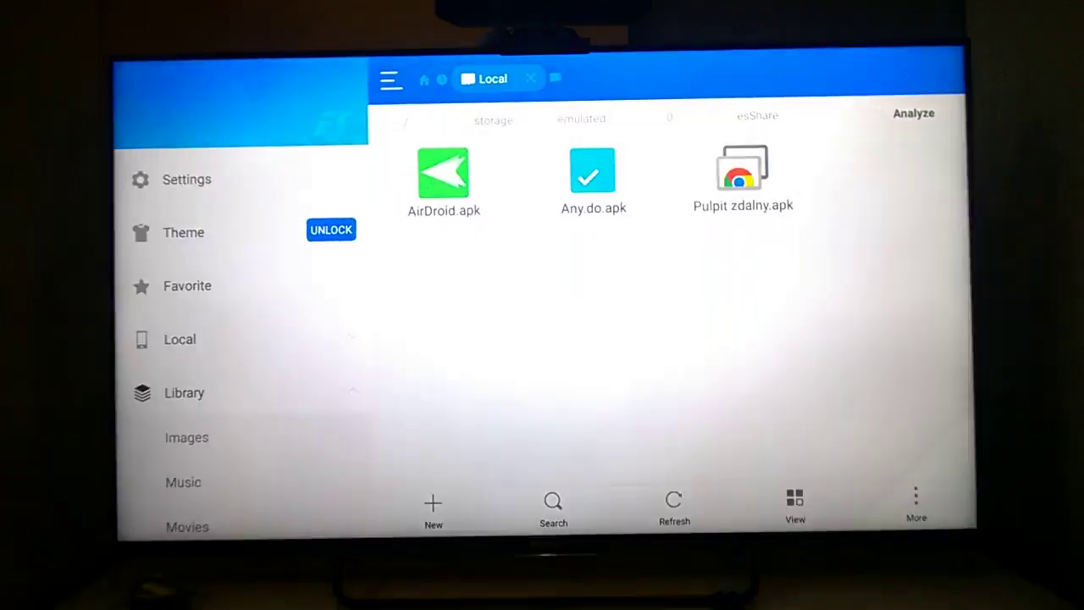
left_click(592, 177)
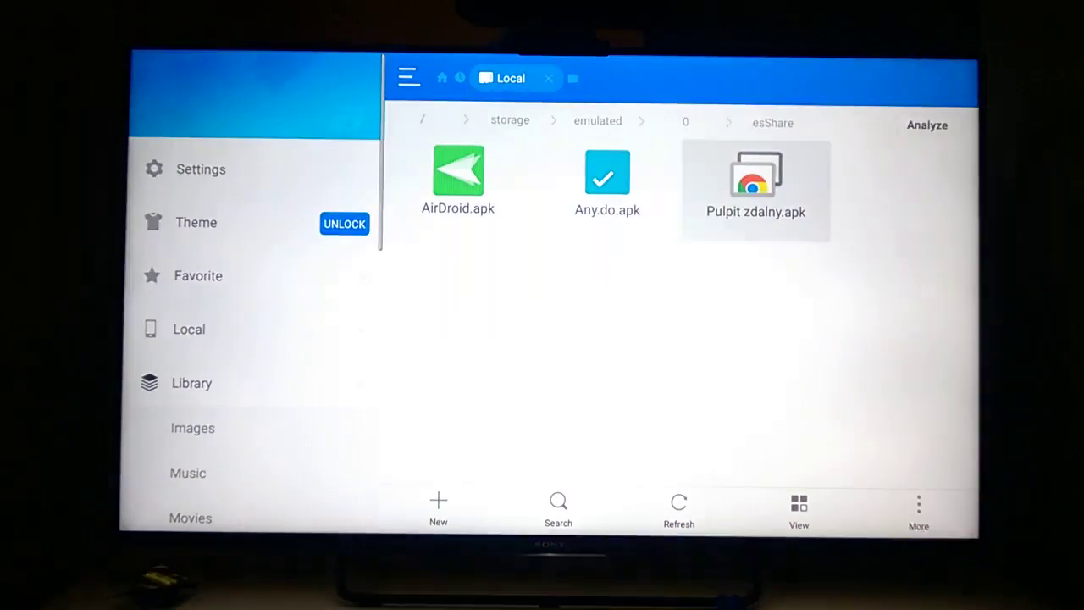
left_click(607, 177)
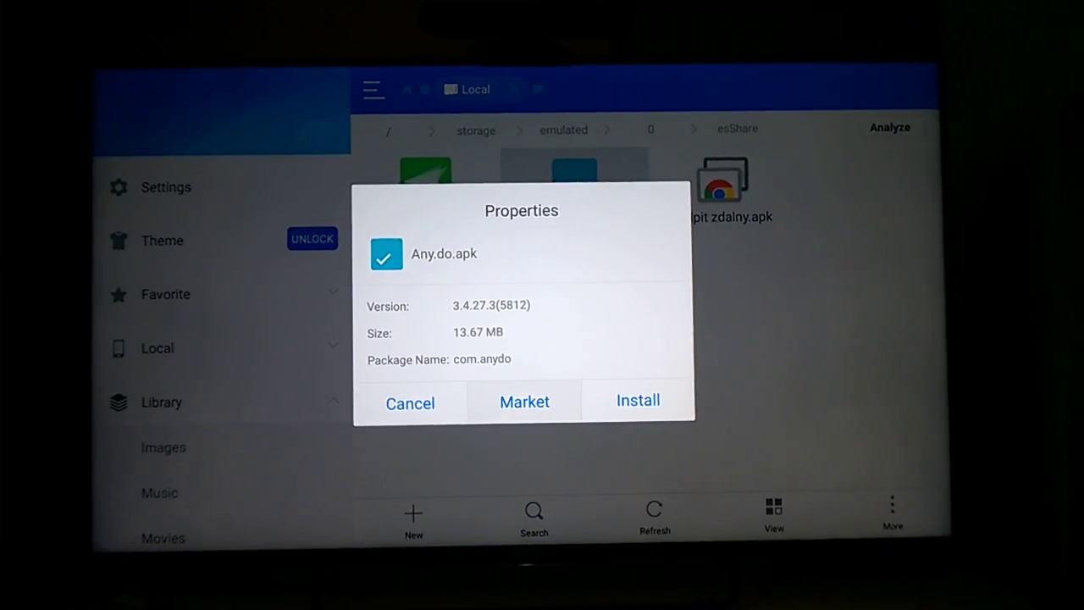
left_click(638, 399)
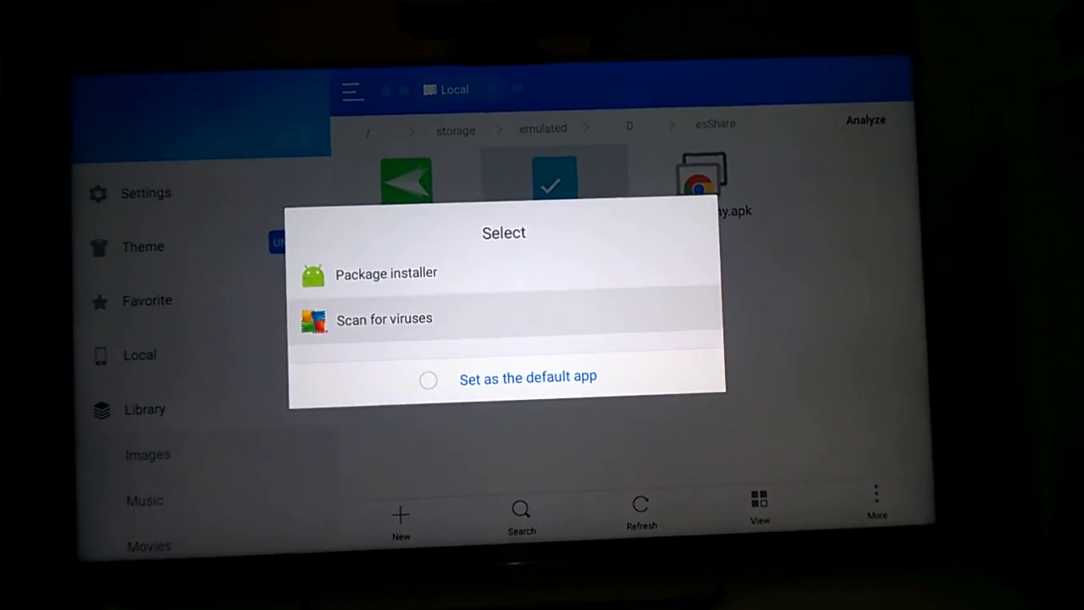
Pick Package installer and confirm installing Any.do with its permissions.
left_click(386, 273)
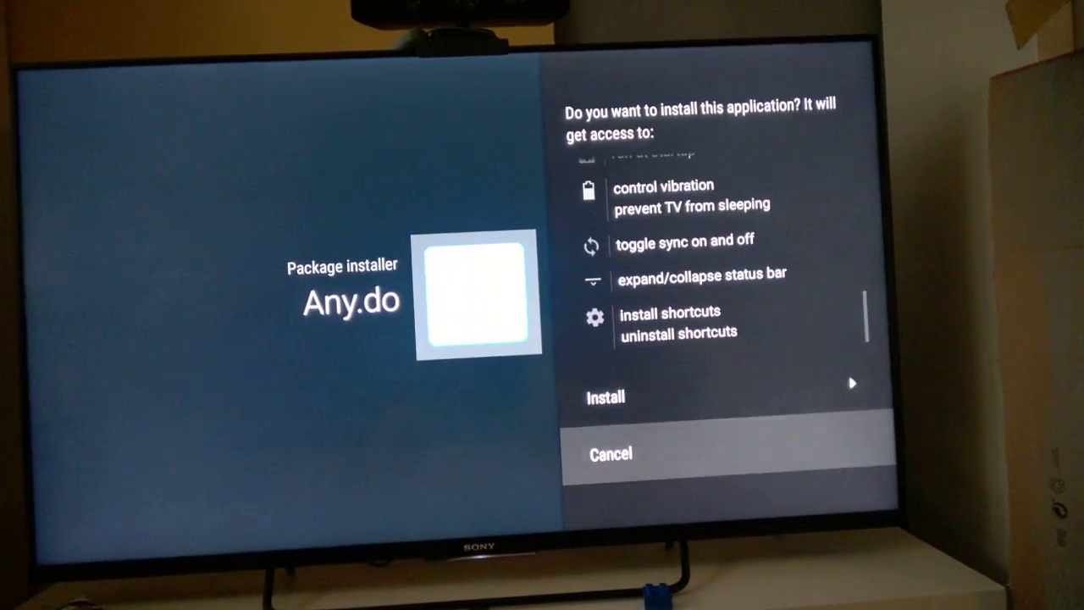
left_click(604, 396)
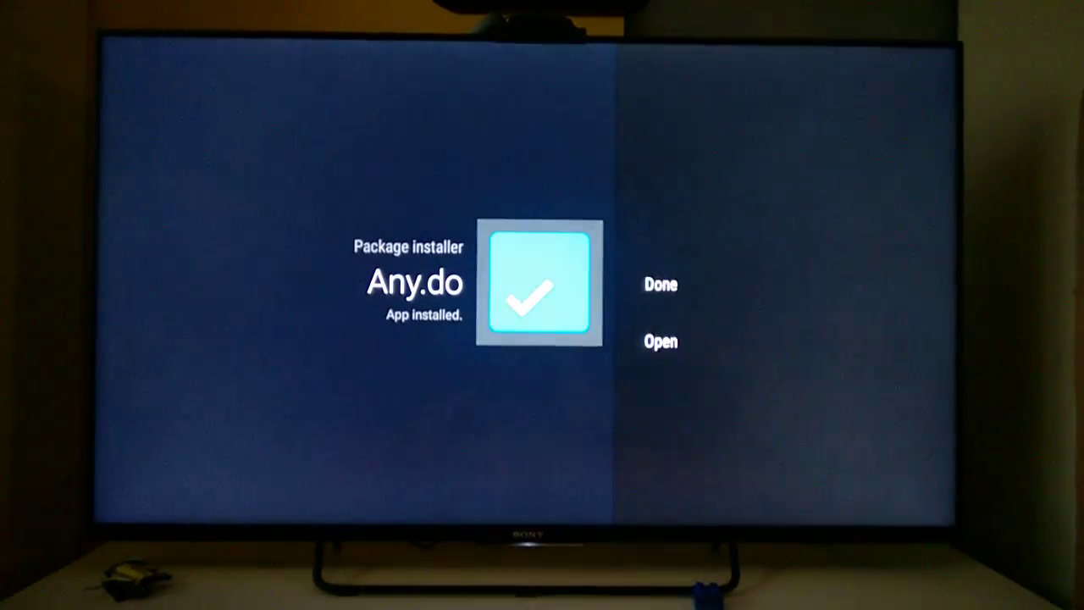
Finish the installer and launch ES File Explorer from the home screen Apps row.
left_click(659, 284)
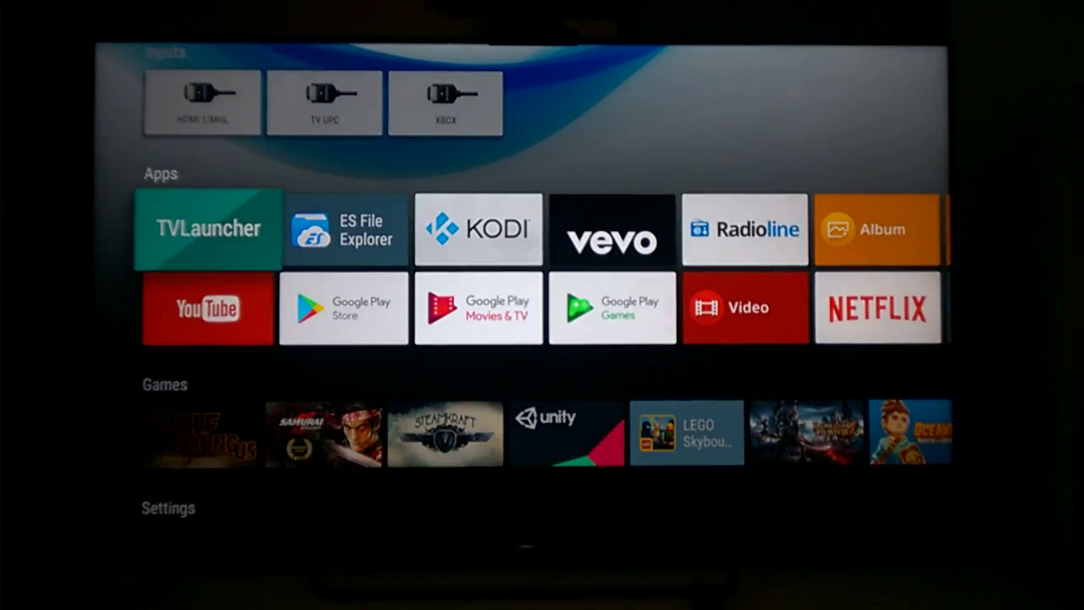
scroll("down", 3)
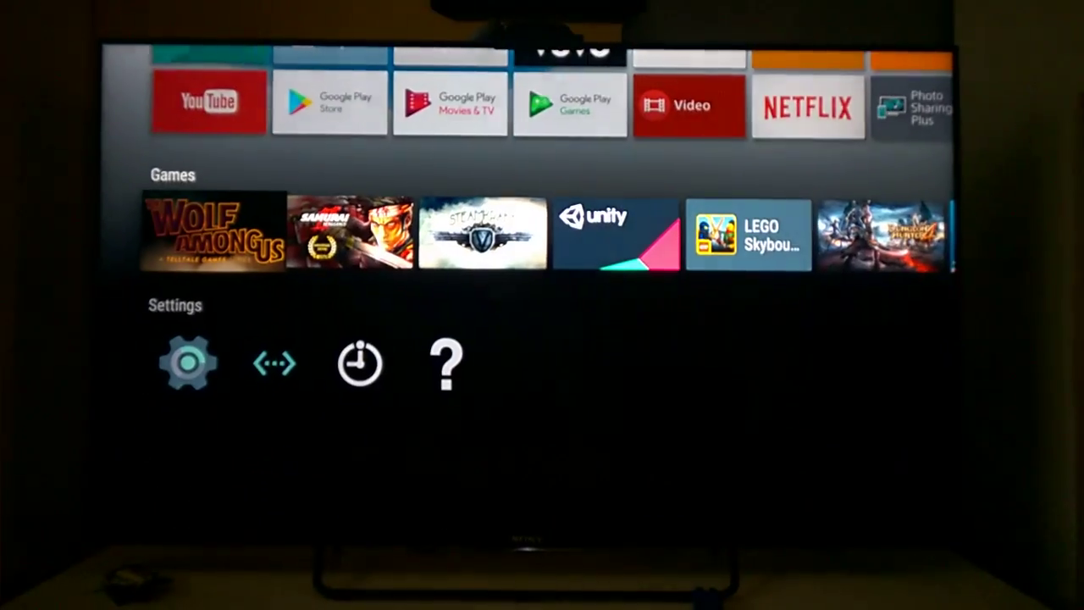
scroll("up", 3)
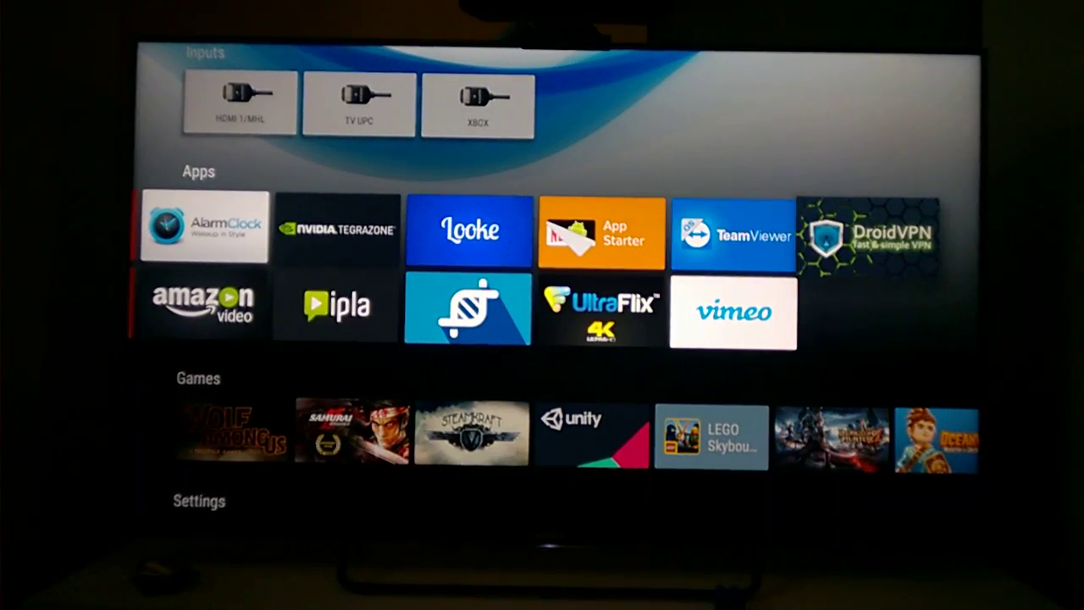
scroll("down", 3)
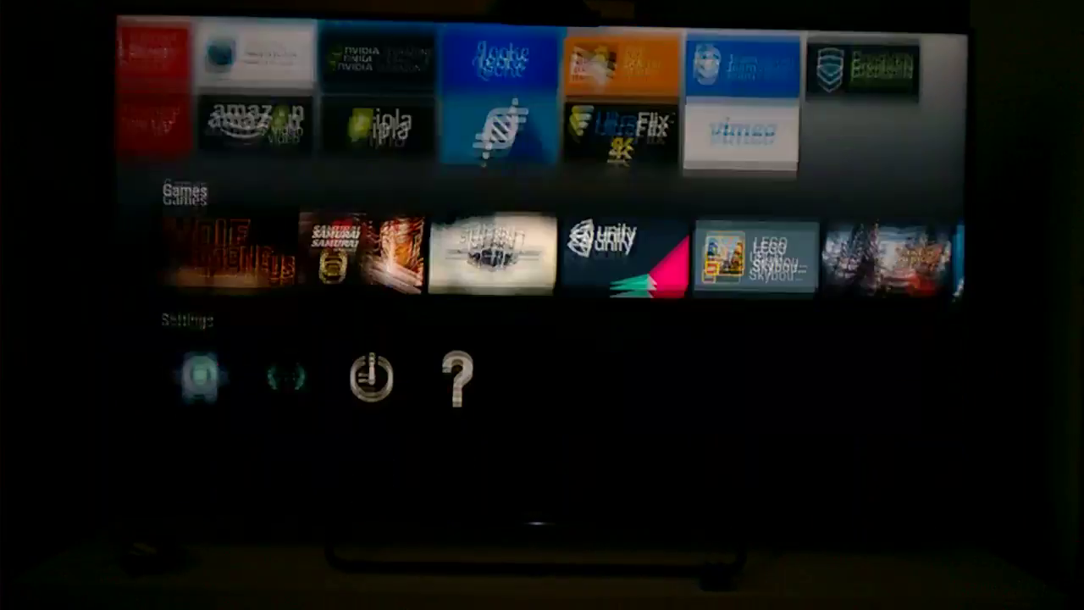
scroll("up", 3)
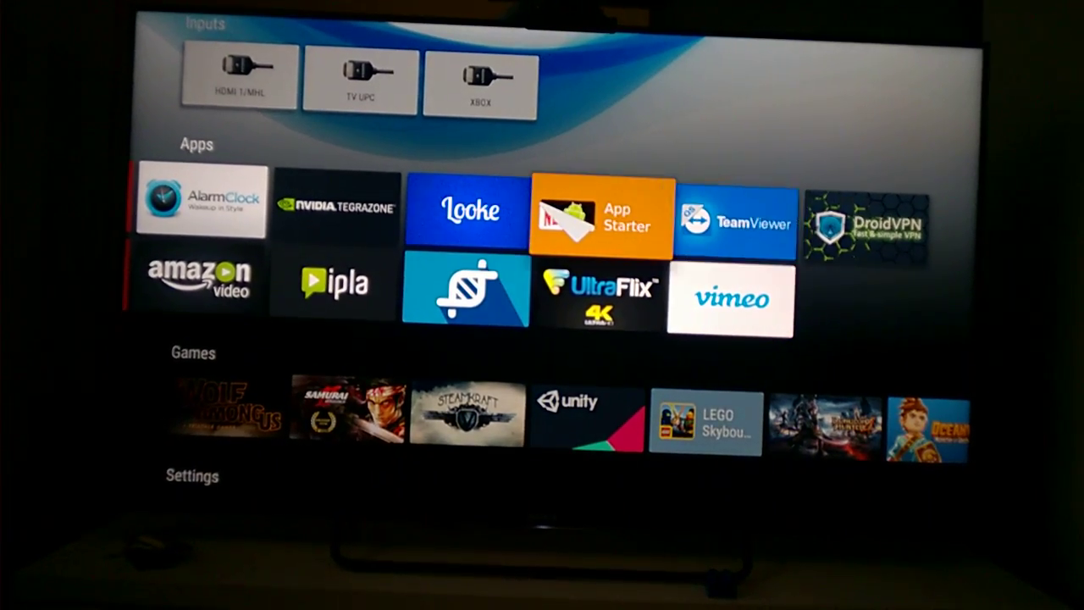
scroll("left", 3)
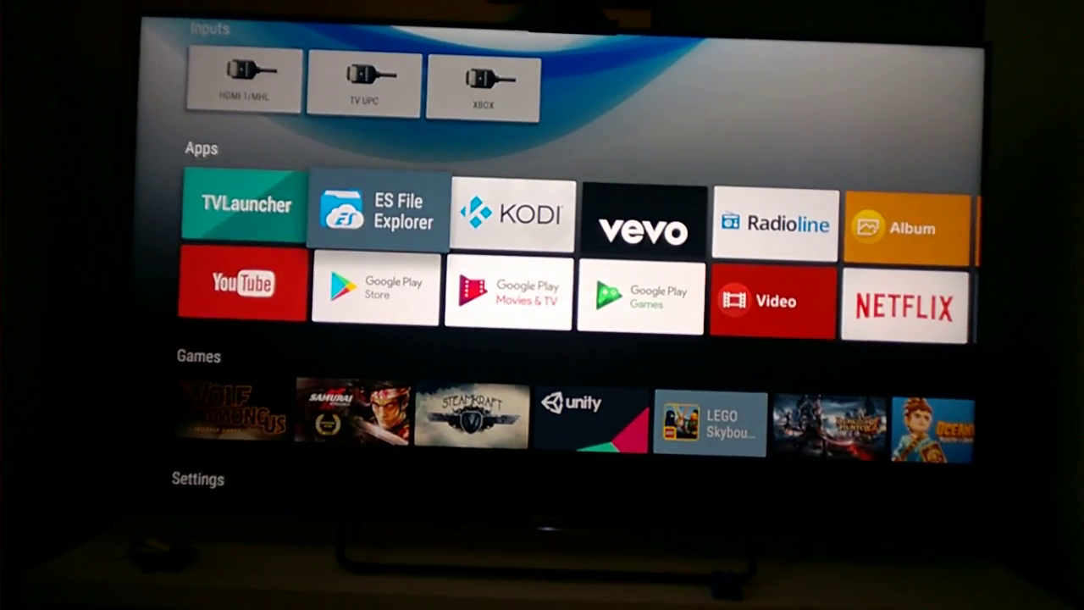
left_click(375, 209)
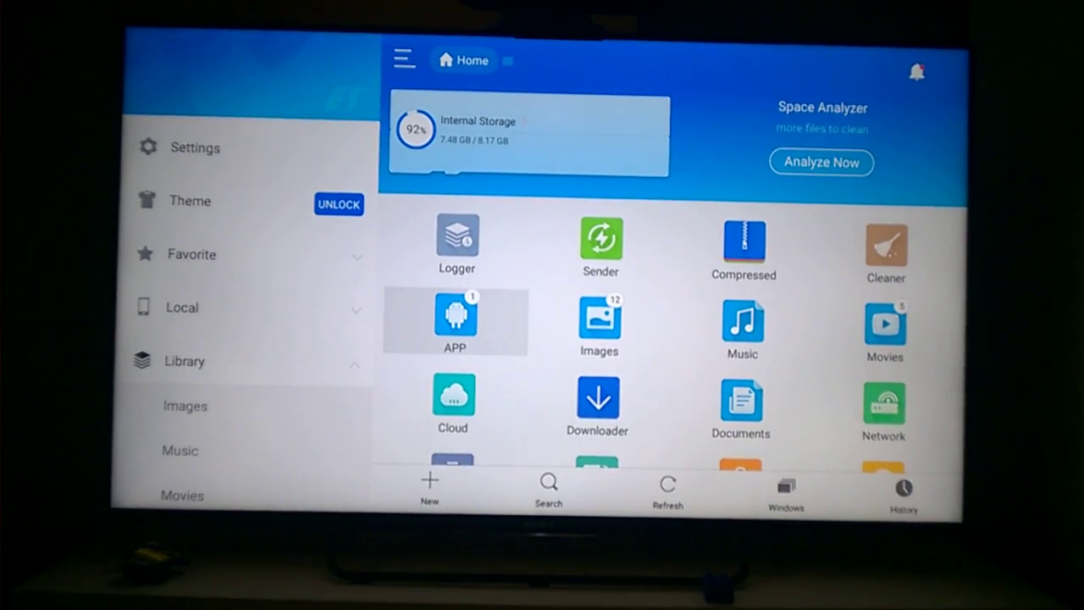
Open the APP category and launch Any.do from its properties.
left_click(454, 320)
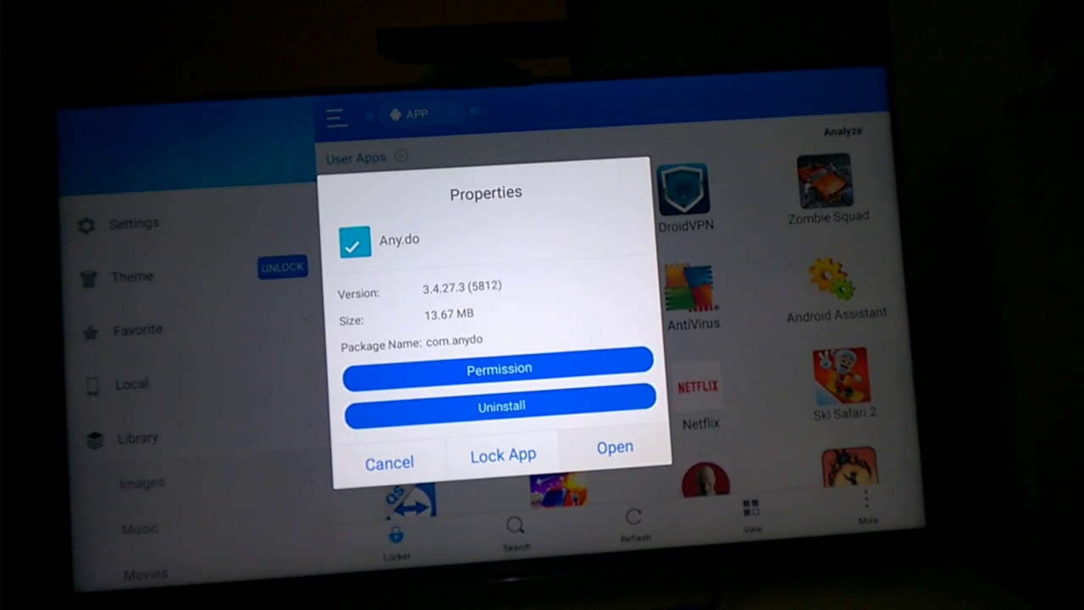
left_click(615, 446)
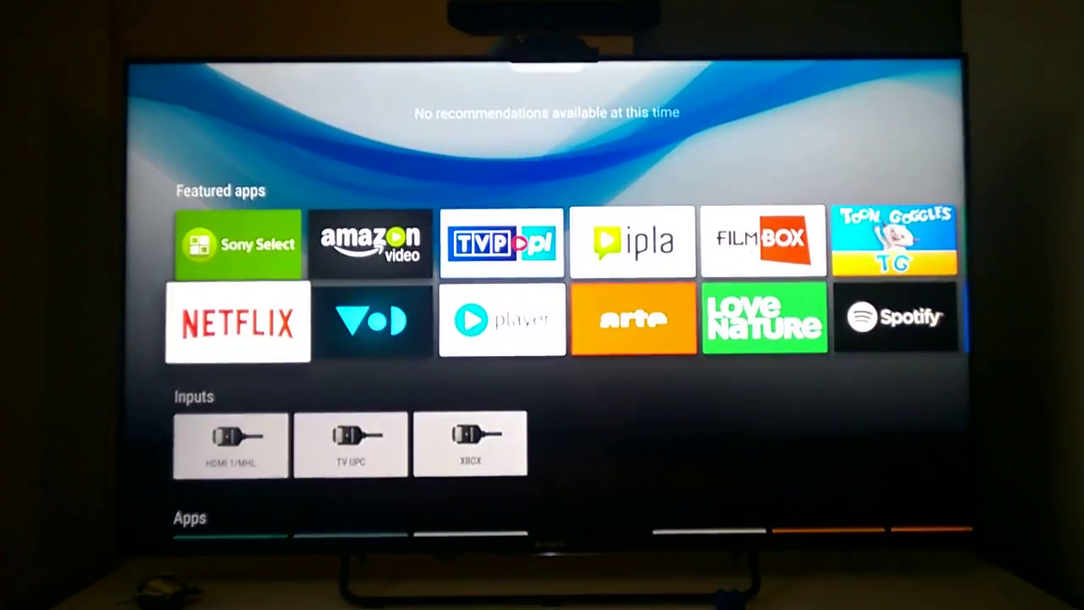
Scroll down to the Apps row to find TVLauncher.
scroll("down", 3)
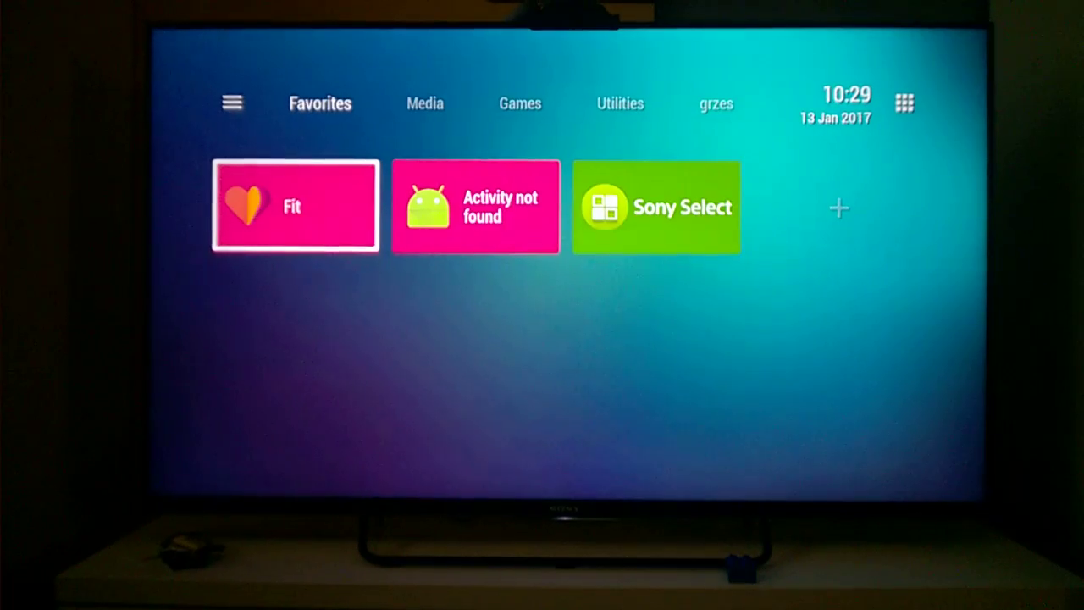
Select the + tile in Favorites, then return to the home screen's Apps row.
key("right")
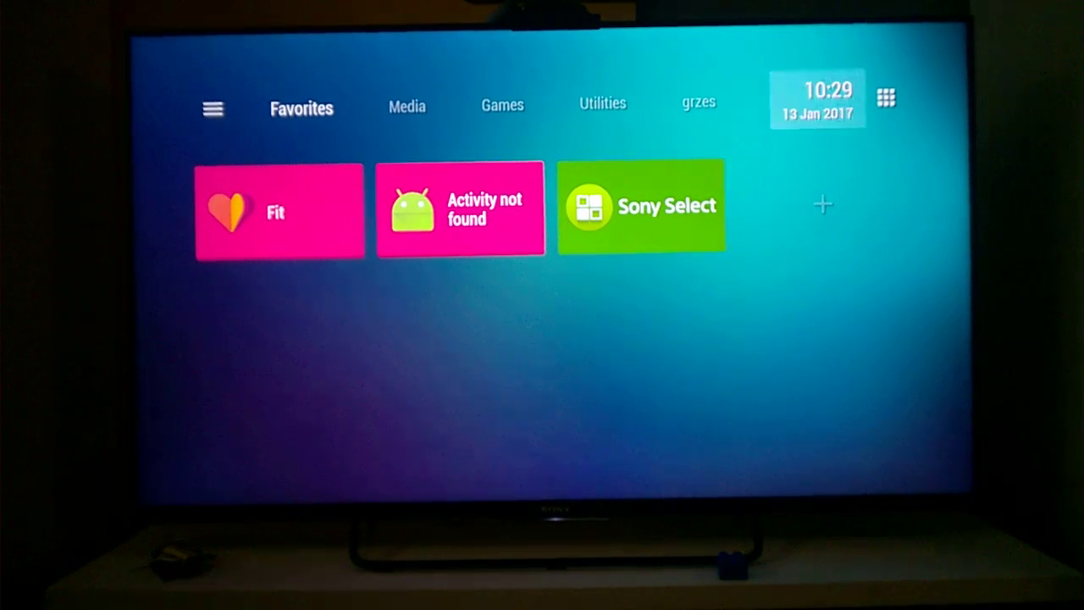
left_click(498, 106)
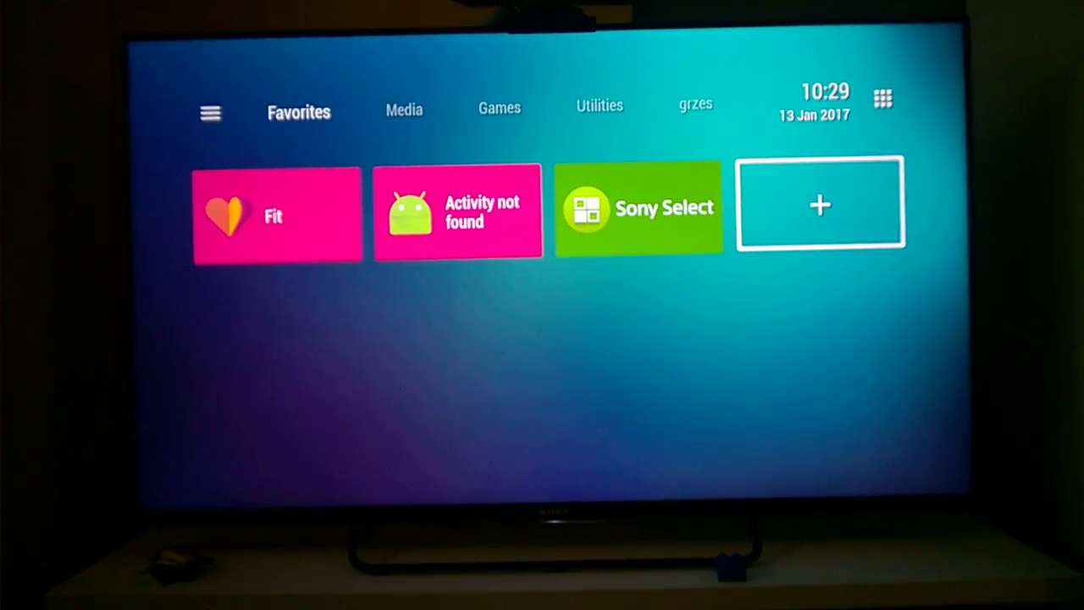
left_click(819, 205)
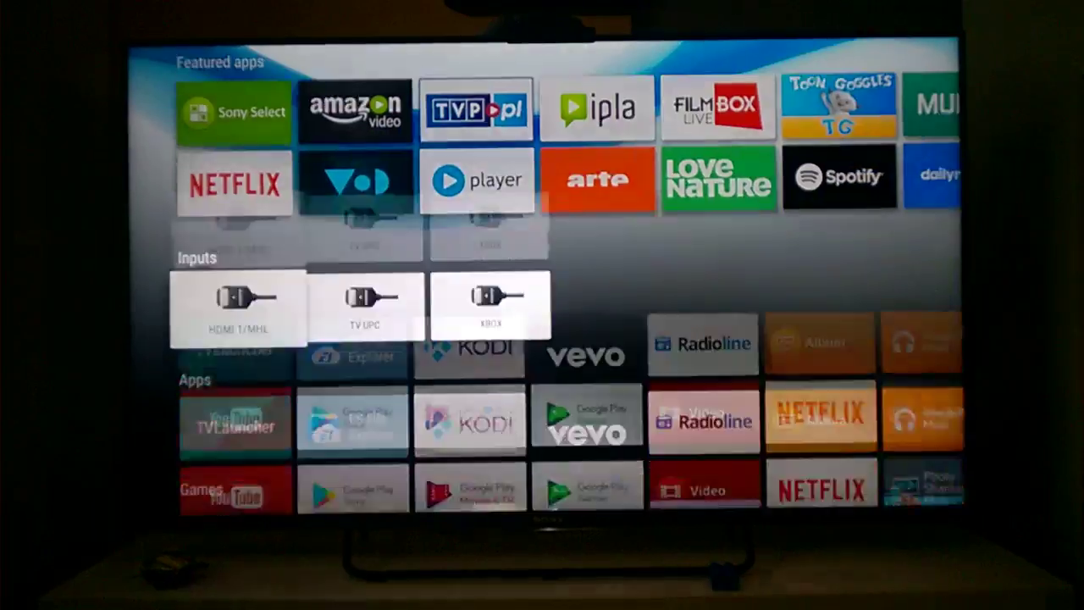
scroll("down", 3)
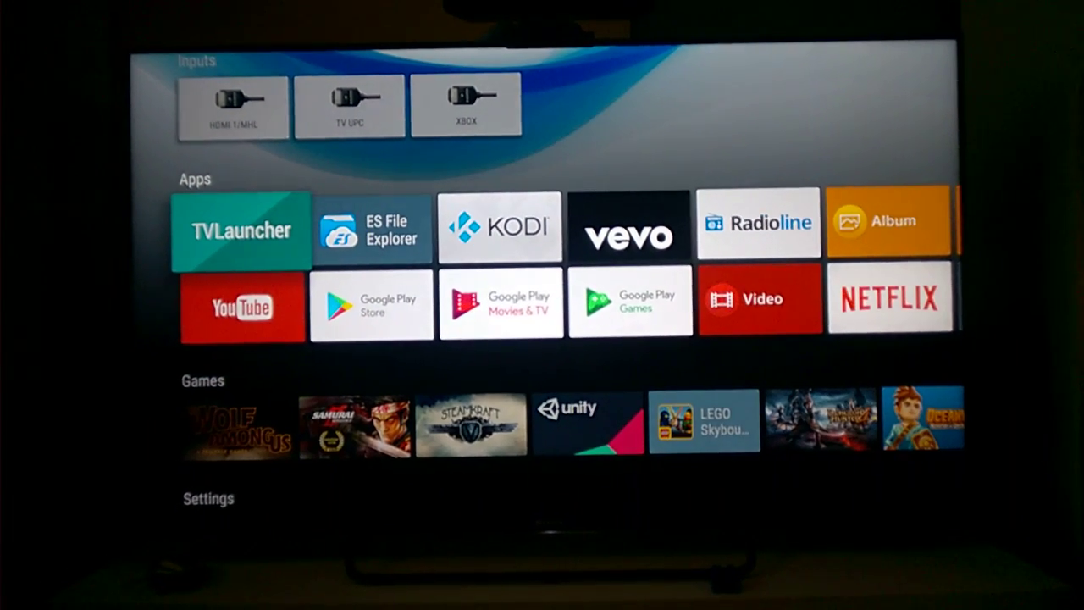